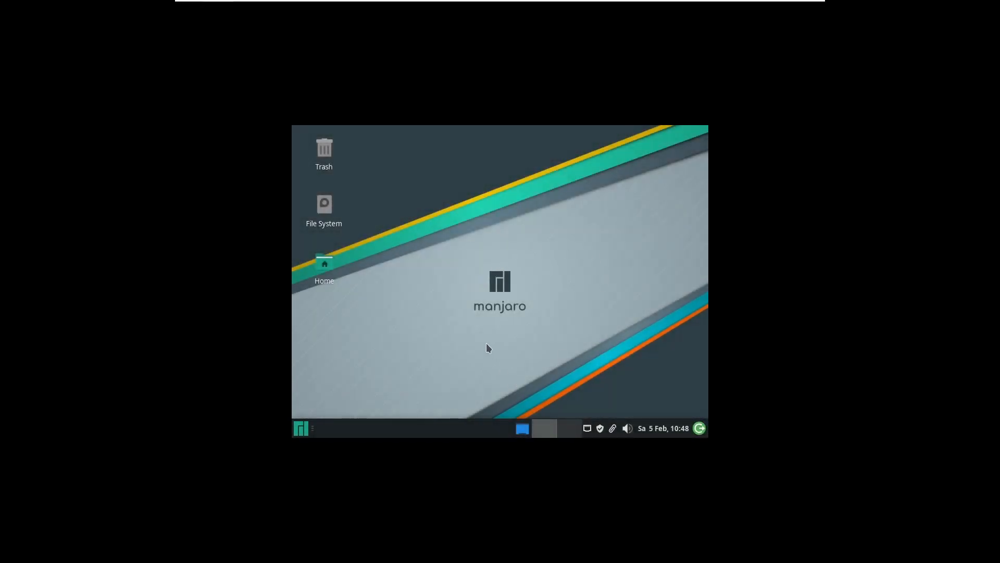
Launch Terminal Emulator from the Whisker menu's Favorites
click(300, 428)
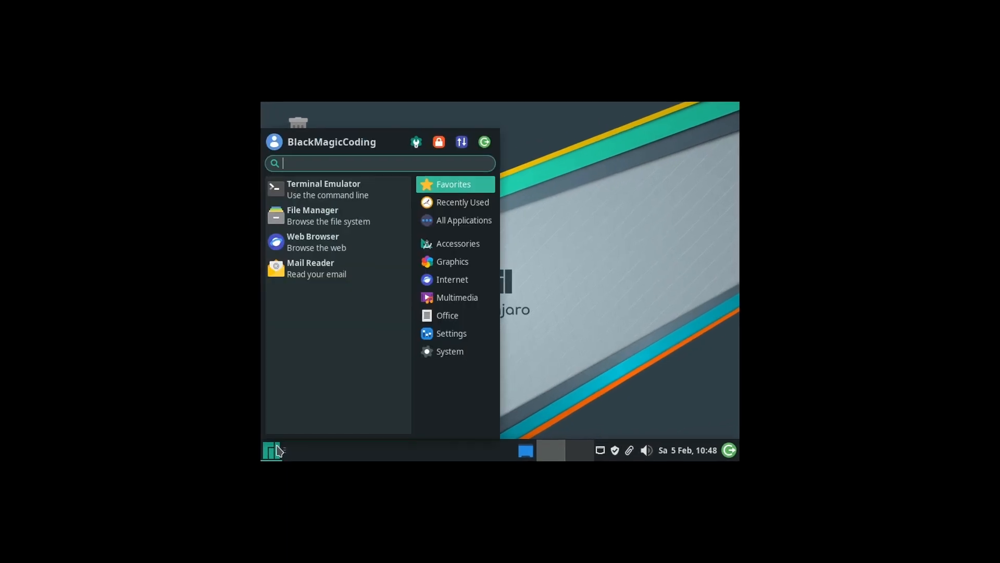
click(323, 189)
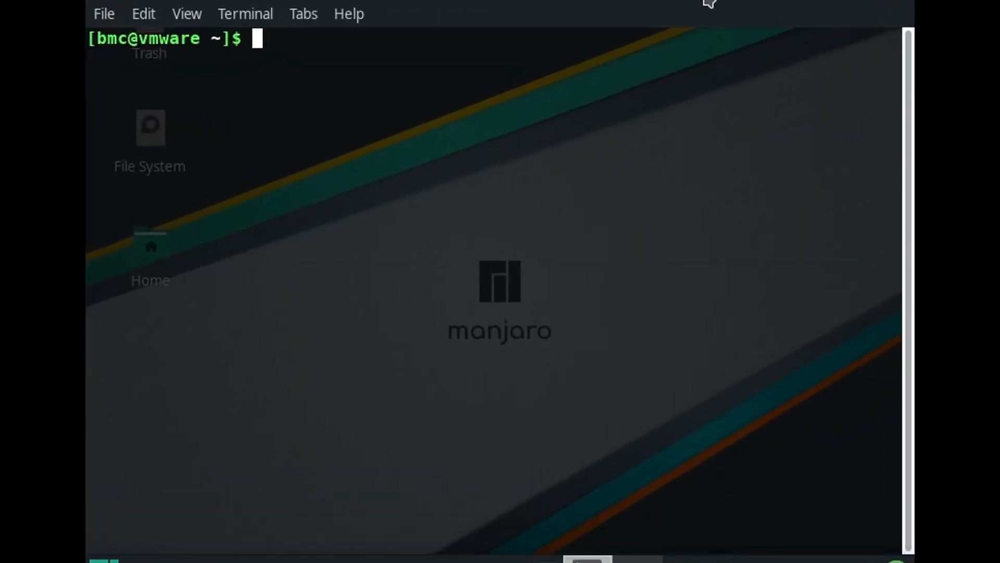
Install open-vm-tools with sudo pacman -S, giving the password and answering y to proceed
text(sudo pacma)
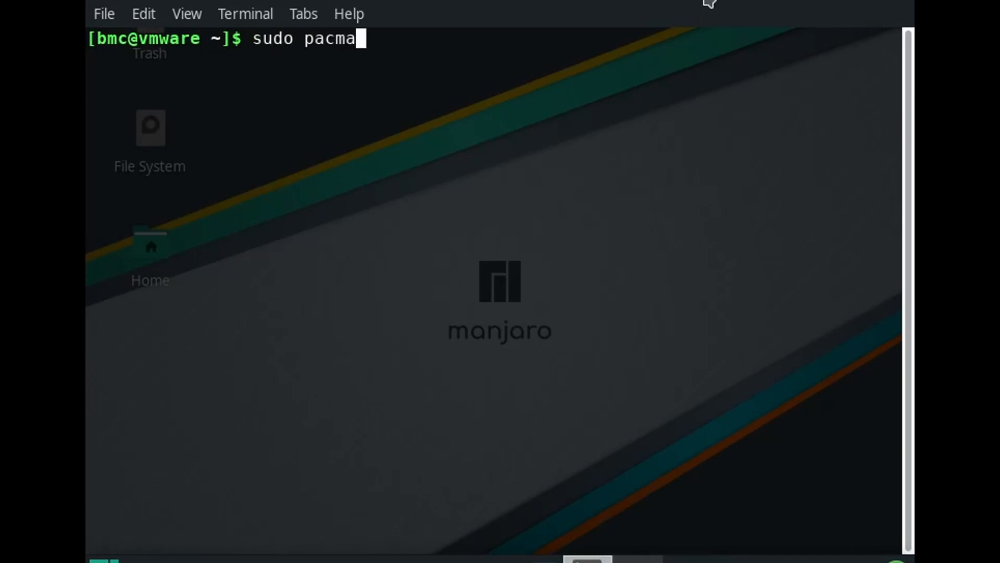
text(n -S open)
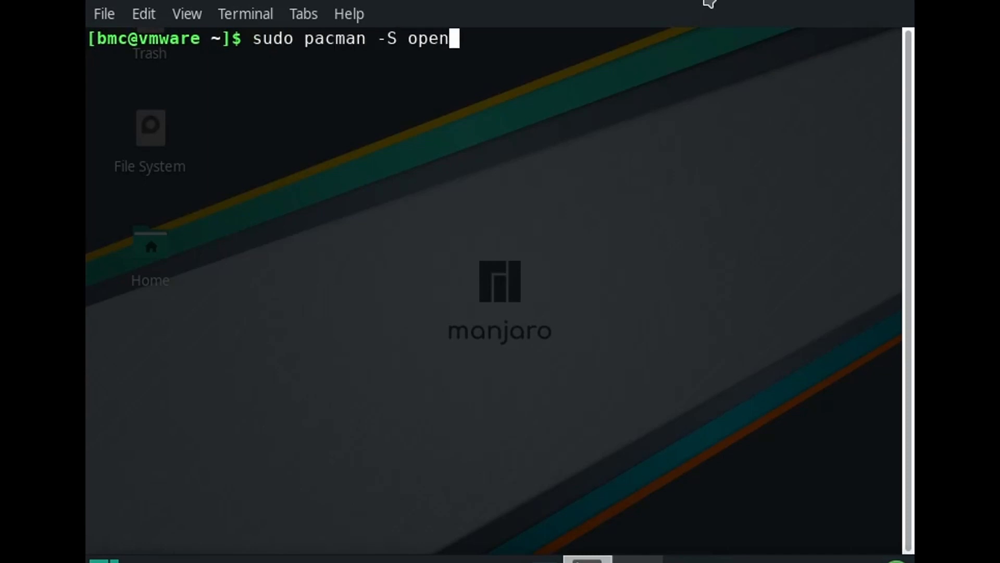
text(-vm-too)
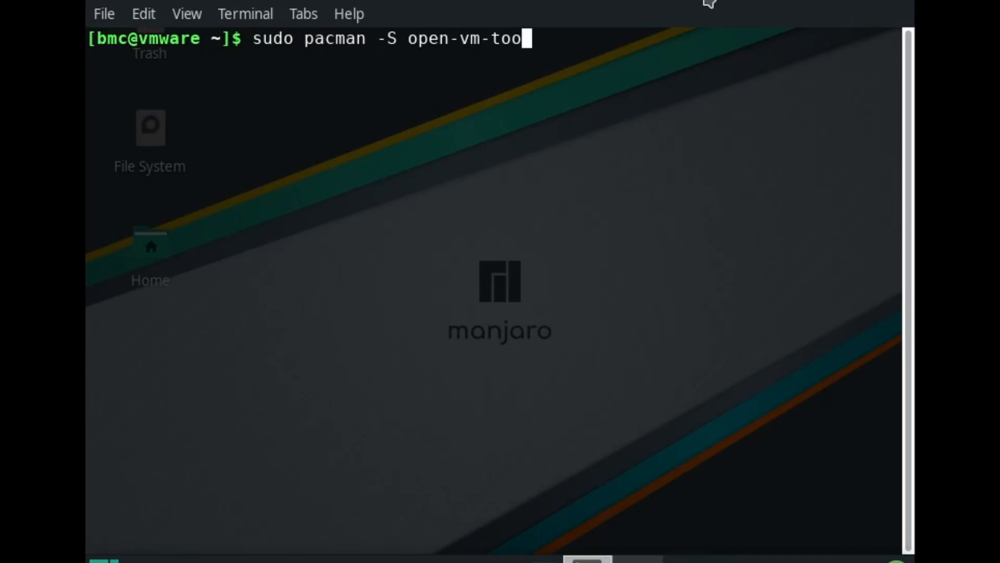
key(Return)
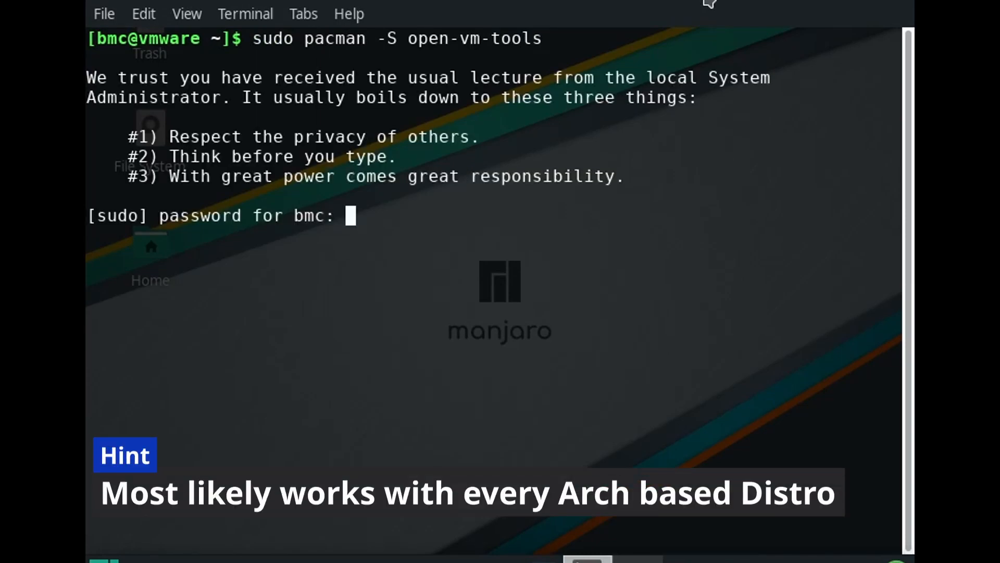
key(Return)
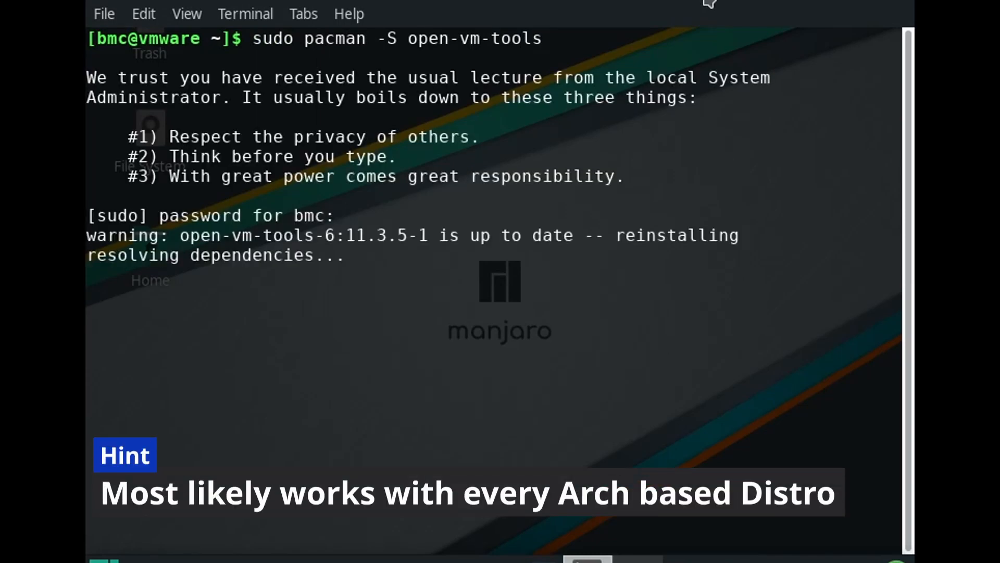
text(y)
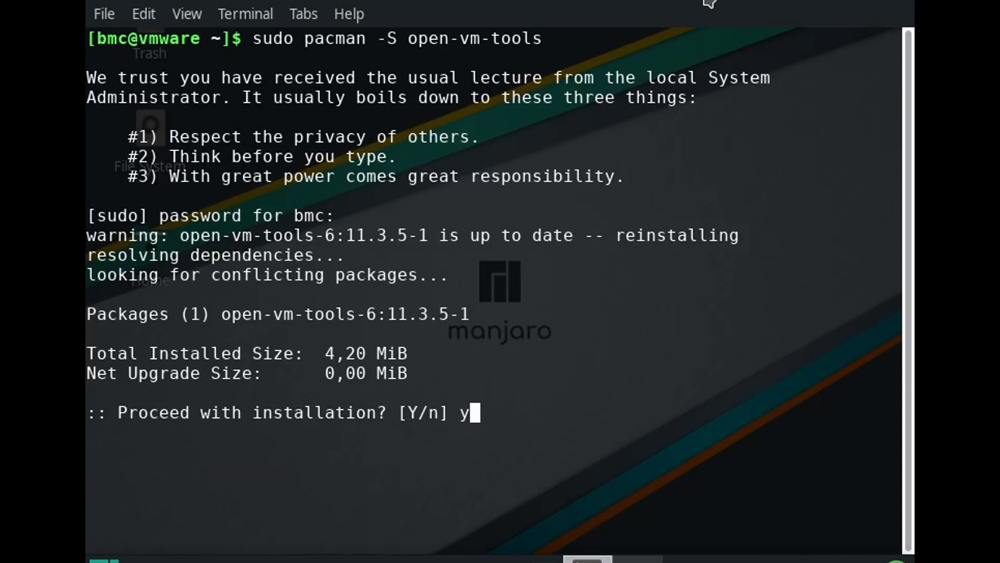
key(Return)
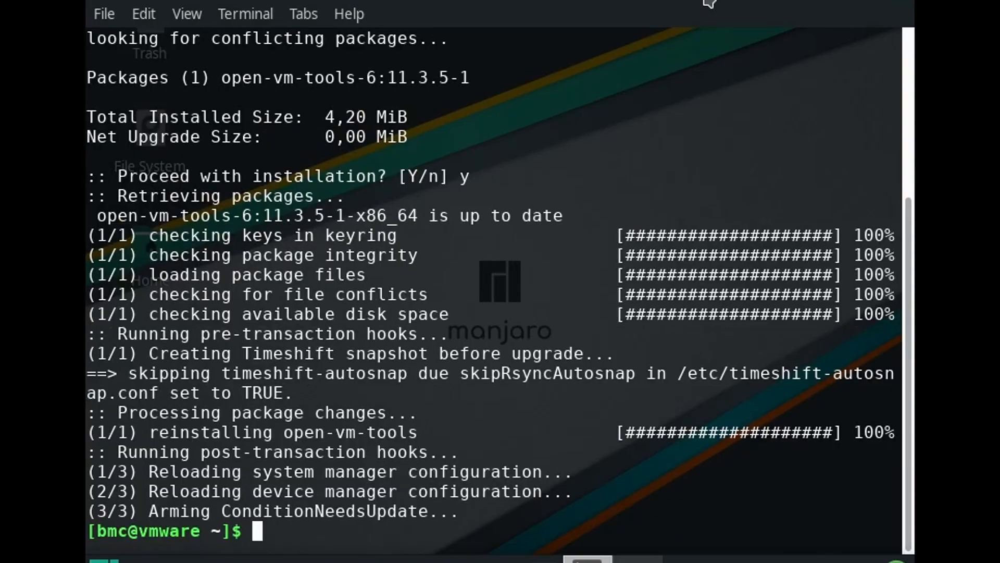
Edit /etc/mkinitcpio.conf in nano, setting MODULES to vsock vmw_vsock_vmci_transport vmw_balloon vmw_vmci, and save
text(sudo nano /etc/mkinitcpio.)
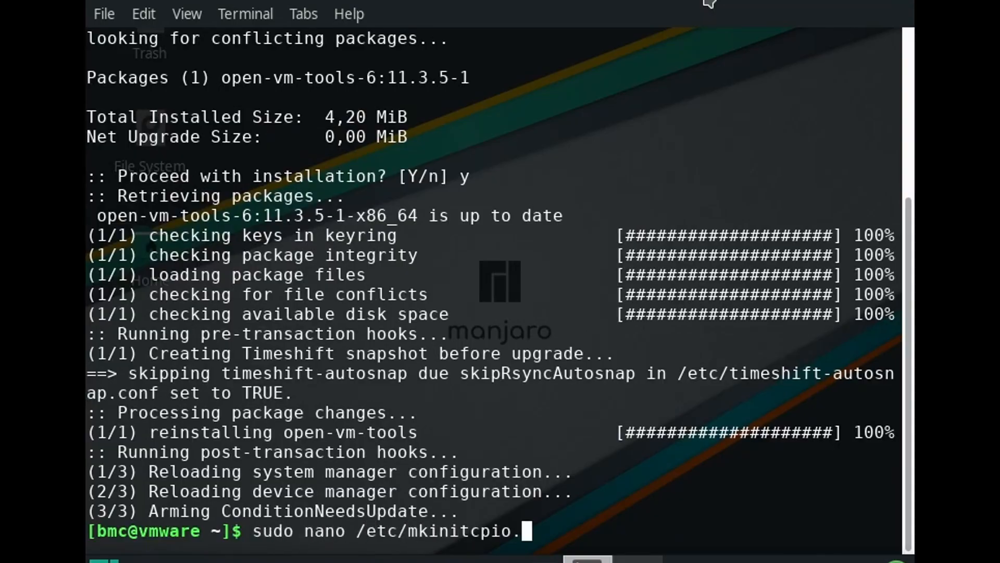
key(Return)
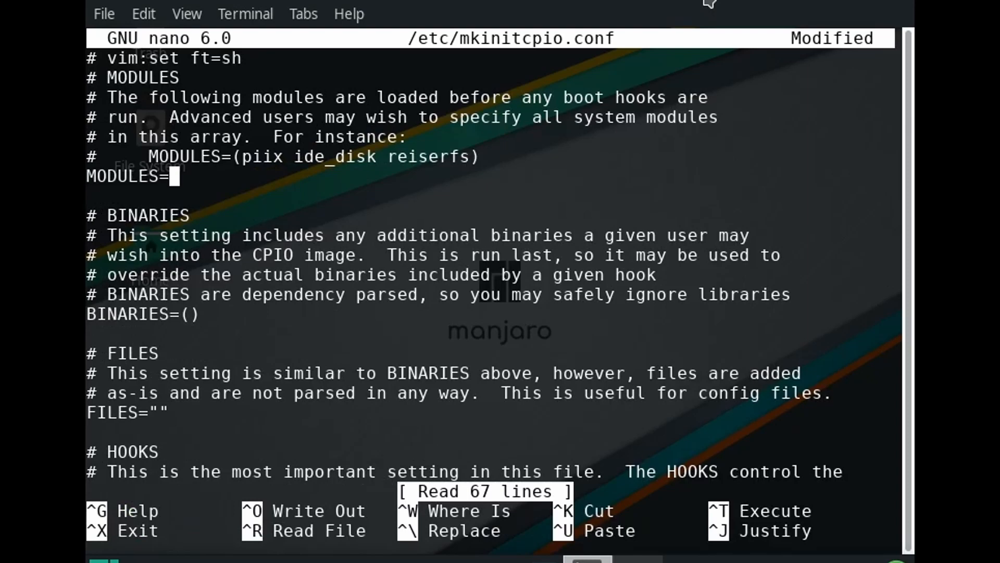
text((vsock vmw_vsock_vmci_t)
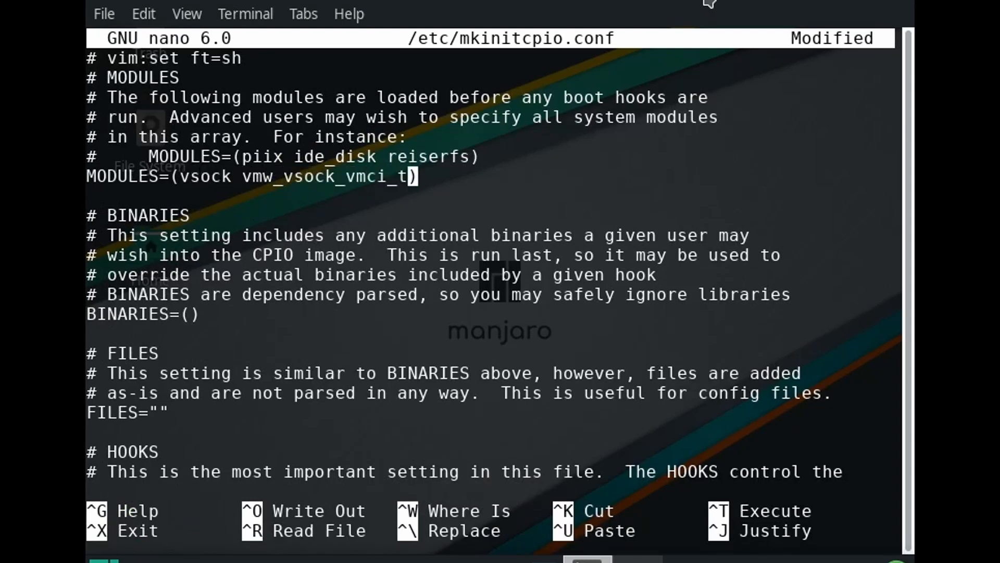
text(ransport vmw_balloon vmw_vmci vm)
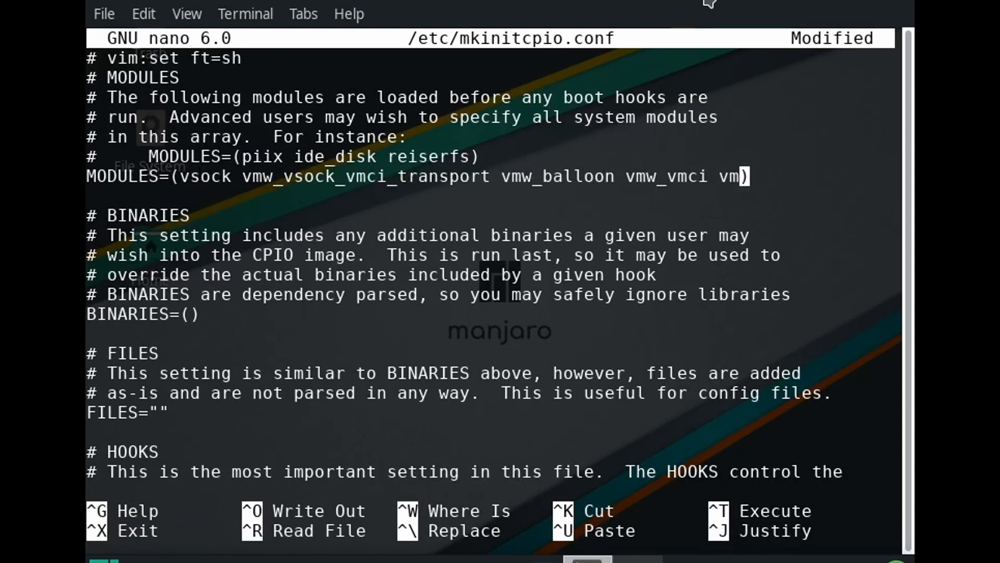
key(ctrl+o)
text(s)
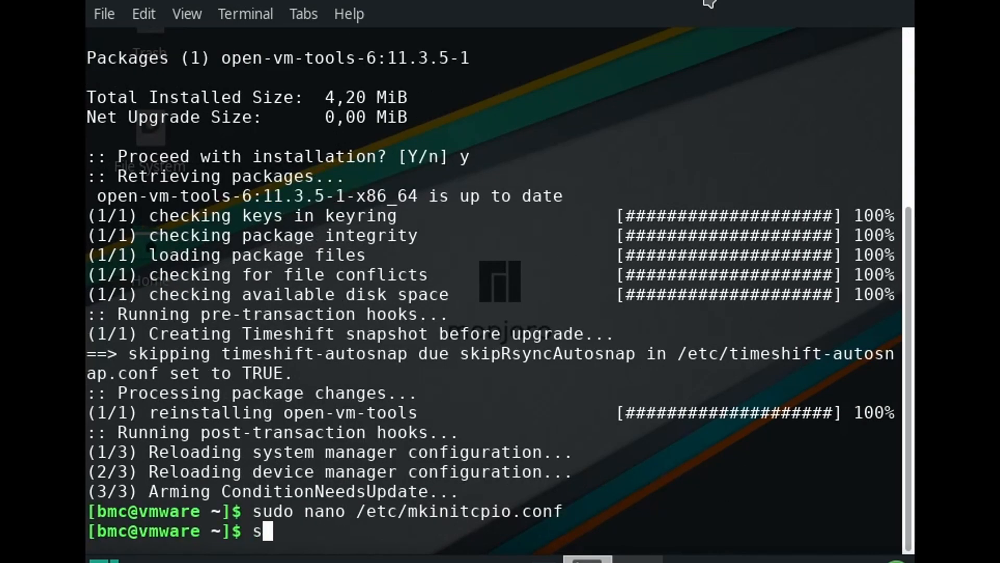
Begin typing sudo mkinitcpio at the prompt to regenerate the initramfs
text(udo mkinitcpio)
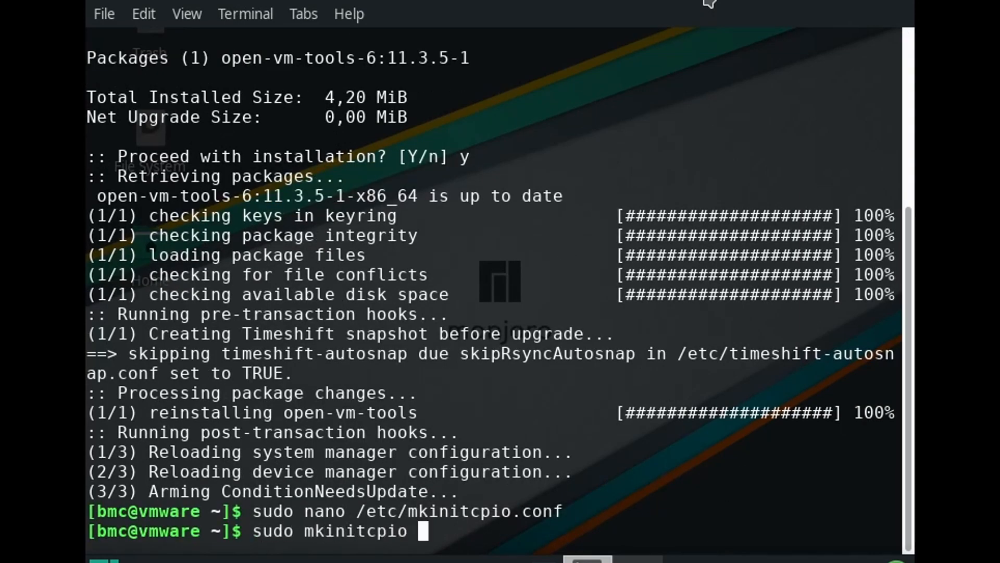